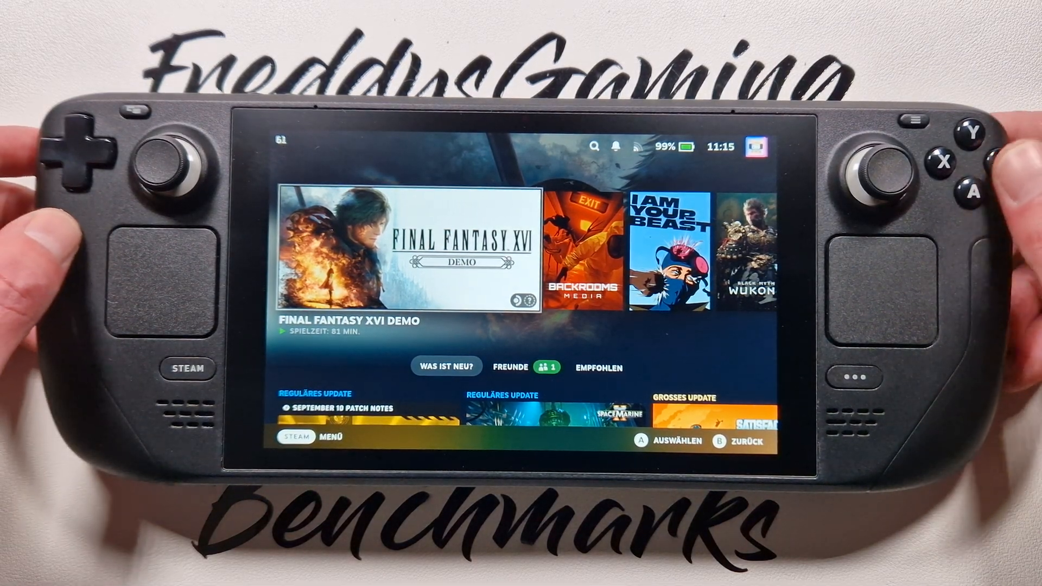
# Leave Gaming Mode via the Power menu's Switch to Desktop option
pyautogui.click(187, 368)
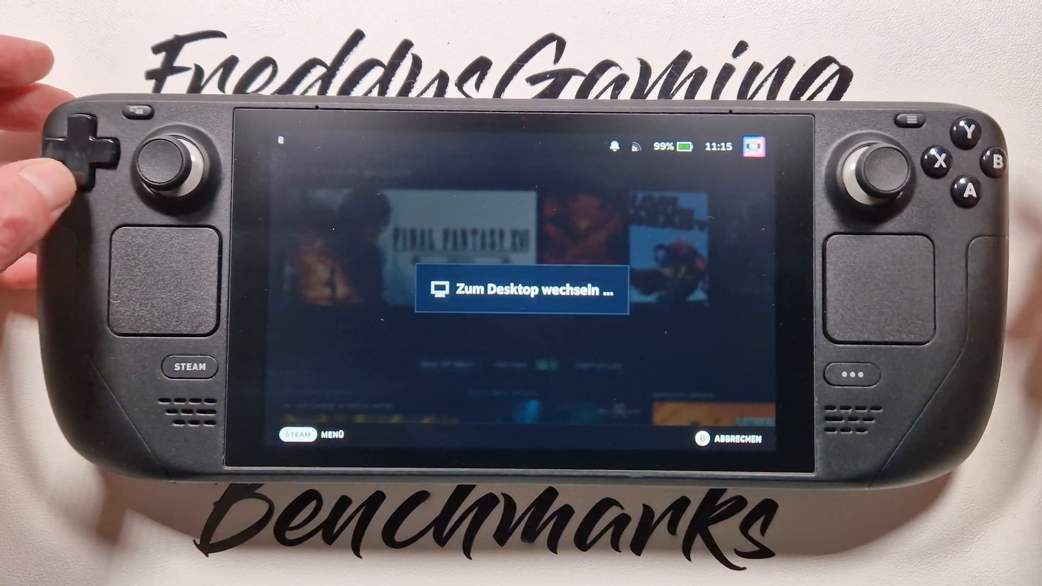
pyautogui.click(521, 291)
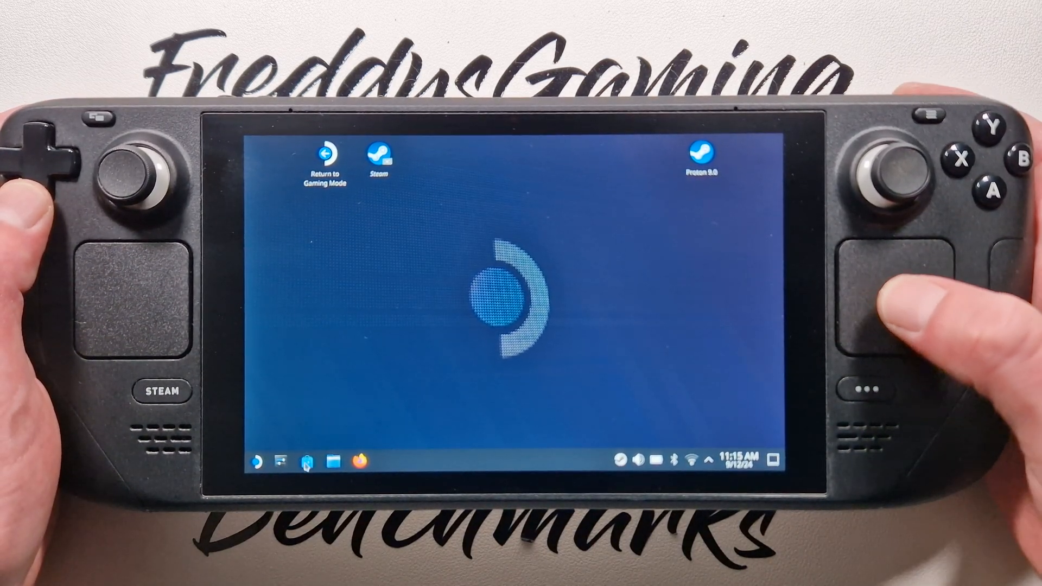
pyautogui.moveTo(306, 461)
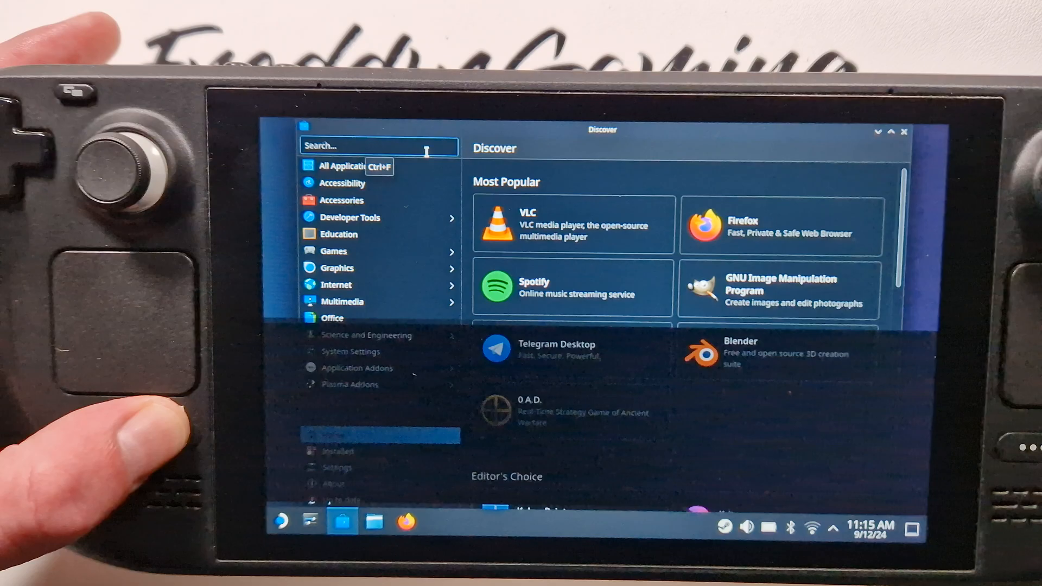
# Search Discover's catalogue for 'proton', listing 17 results with ProtonUp-Qt first
pyautogui.click(379, 145)
pyautogui.write('proton')
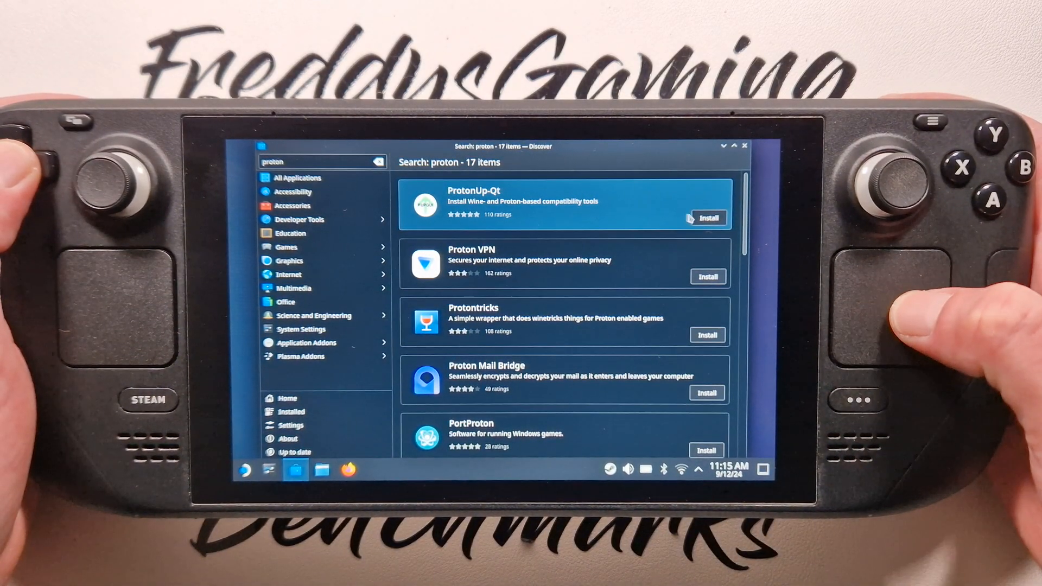
# Begin installing ProtonUp-Qt from its Discover search result
pyautogui.click(707, 217)
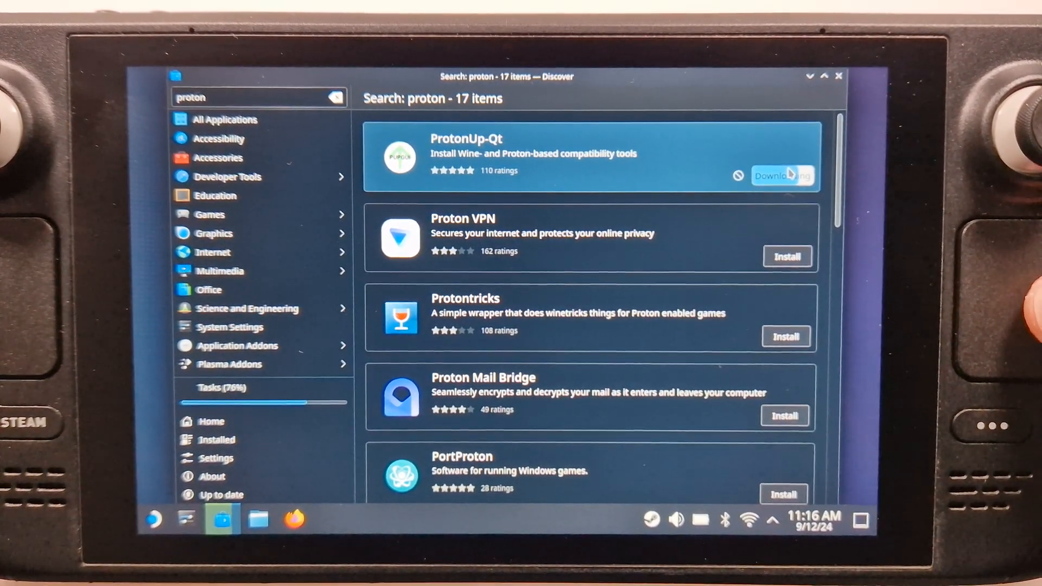
pyautogui.moveTo(253, 271)
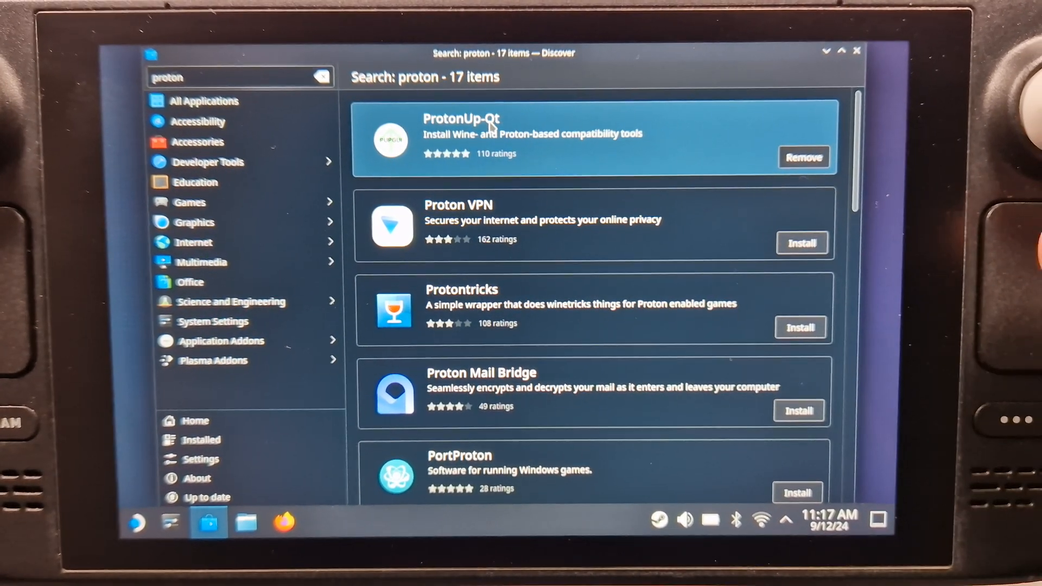
# Launch ProtonUp-Qt from its Discover details page
pyautogui.click(462, 119)
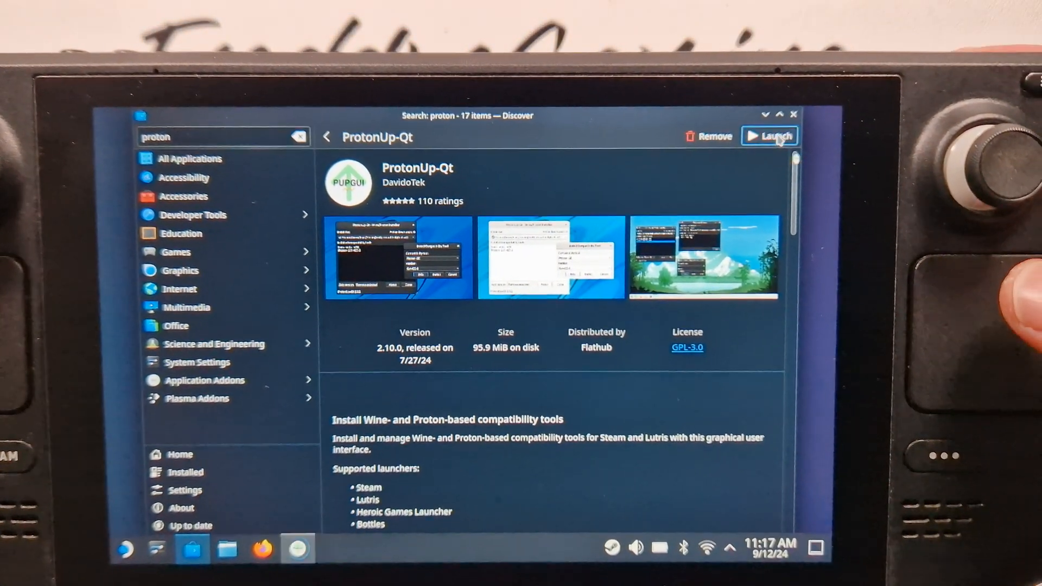
pyautogui.click(769, 137)
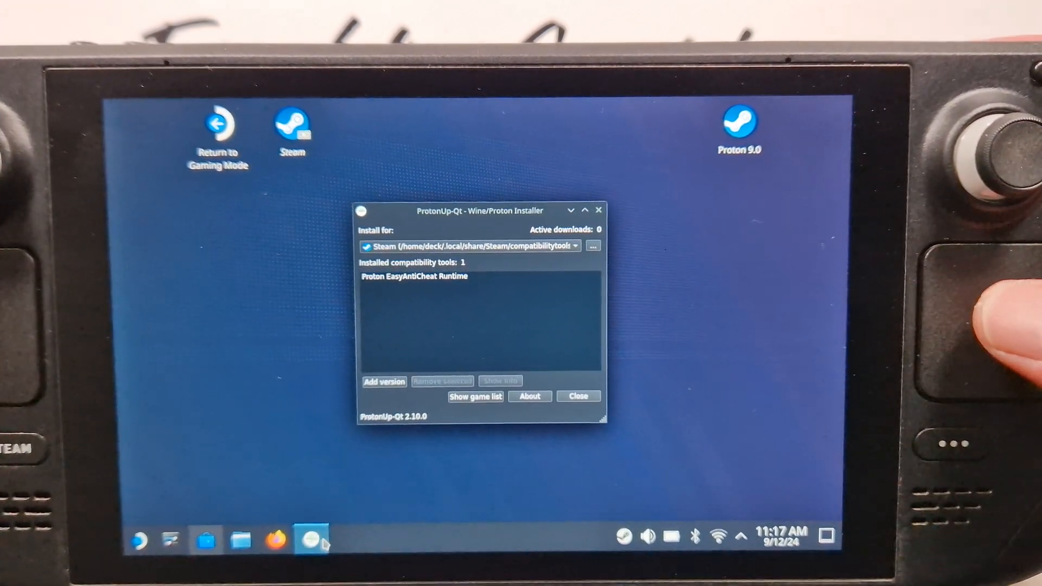
pyautogui.rightClick(307, 539)
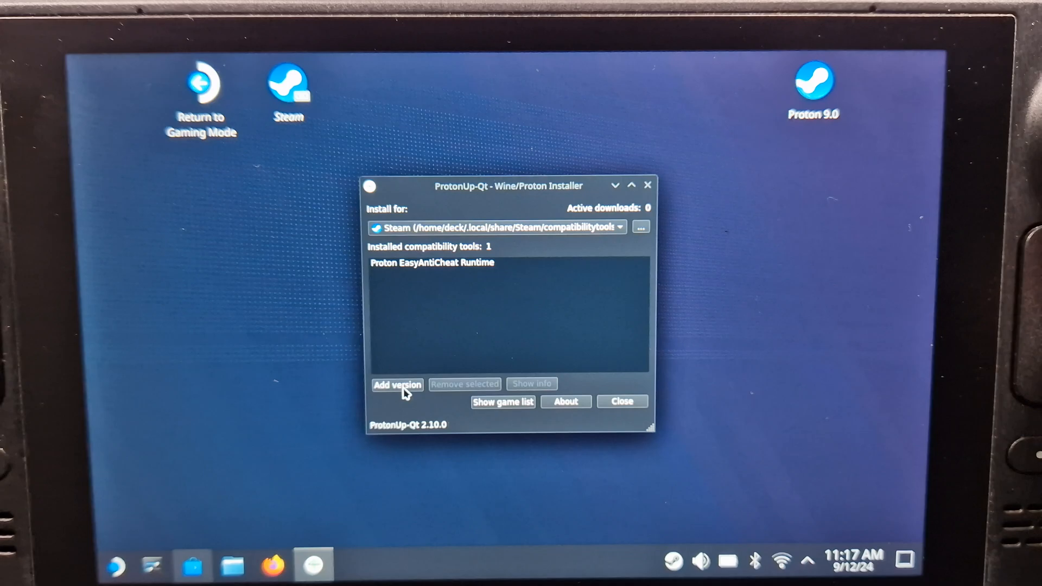
# Add a GE-Proton compatibility tool, choosing version GE-Proton9-13, and start its install
pyautogui.click(397, 384)
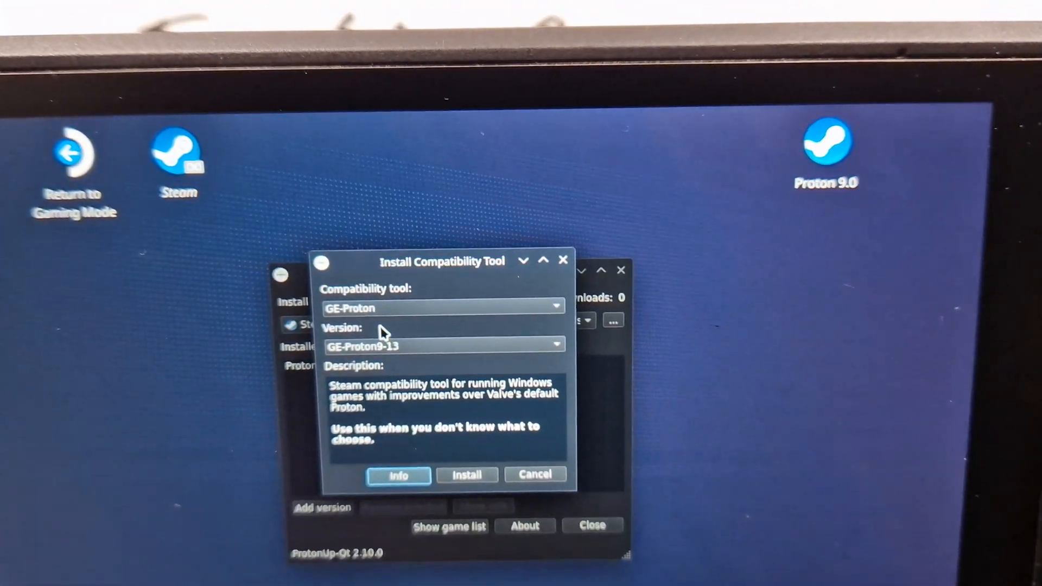
pyautogui.click(442, 307)
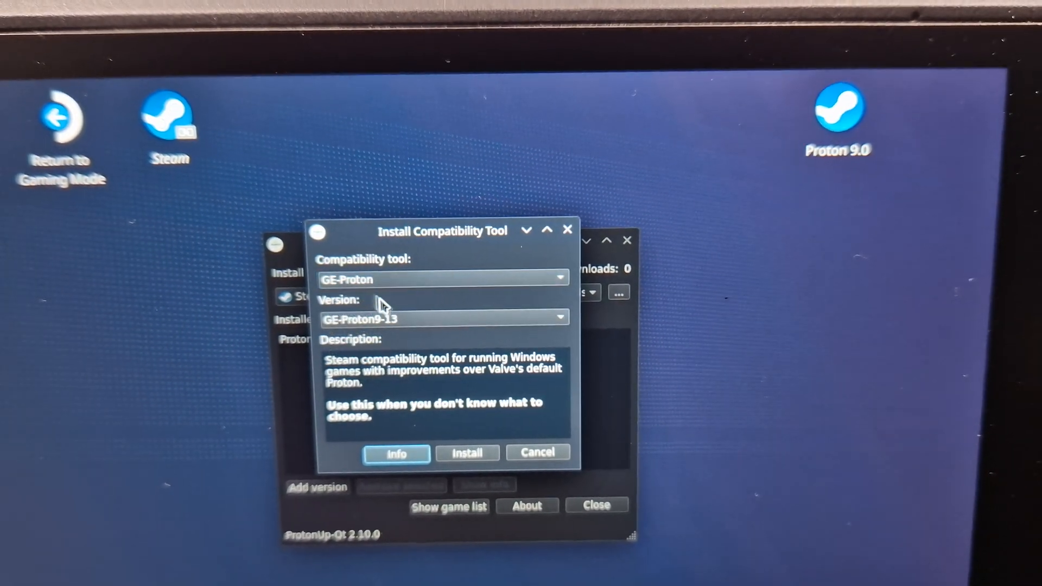
pyautogui.click(442, 319)
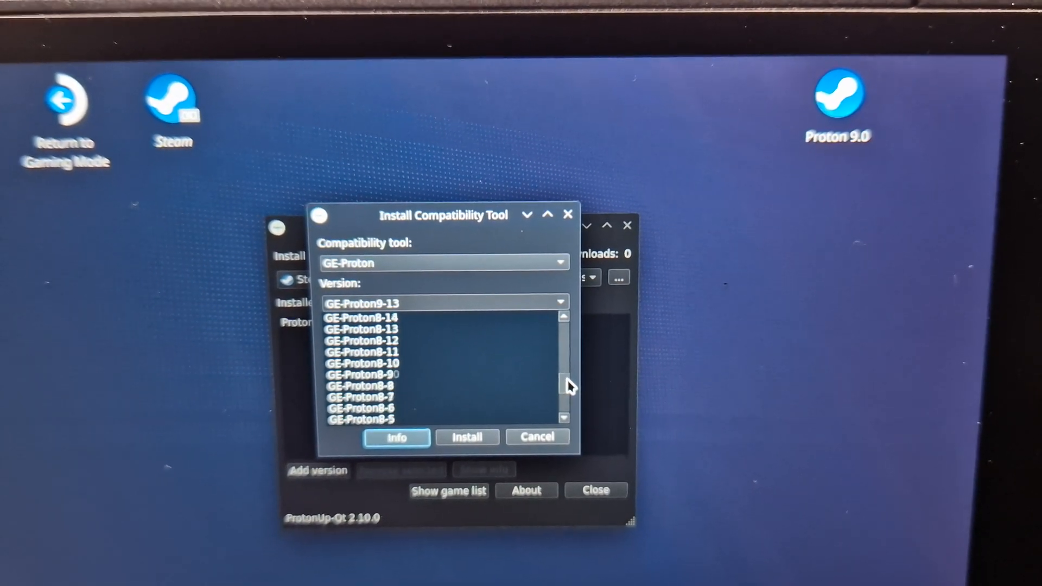
pyautogui.scroll(-3)
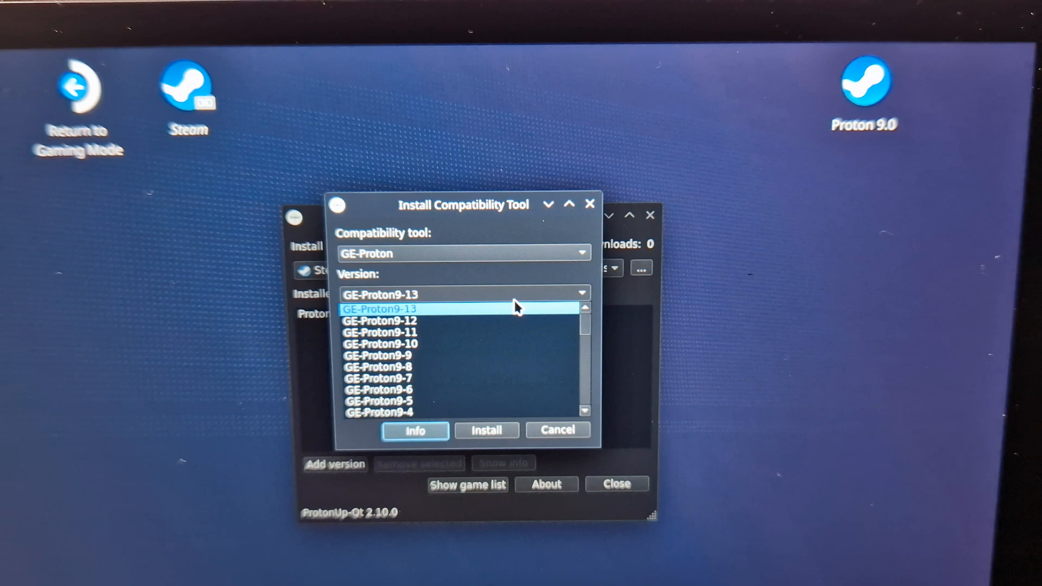
pyautogui.scroll(-3)
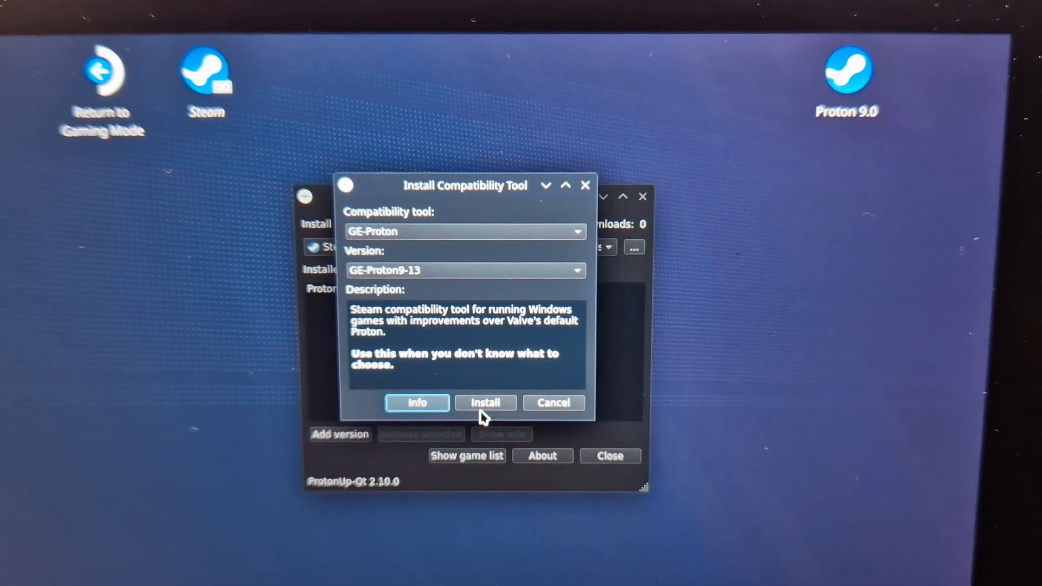
pyautogui.click(484, 402)
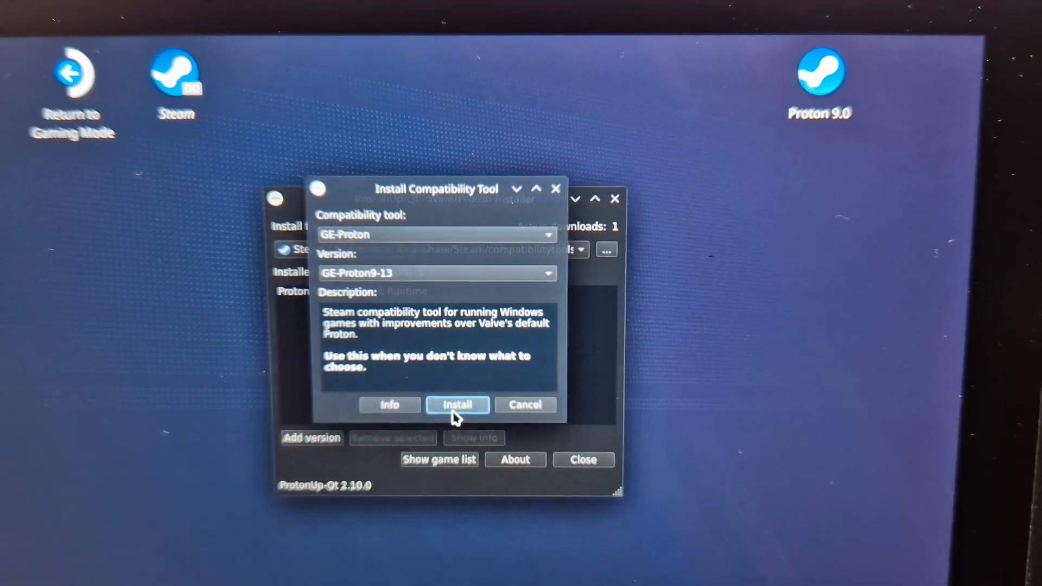
# Let GE-Proton9-13 download and extract into Steam's compatibility tools
pyautogui.click(457, 405)
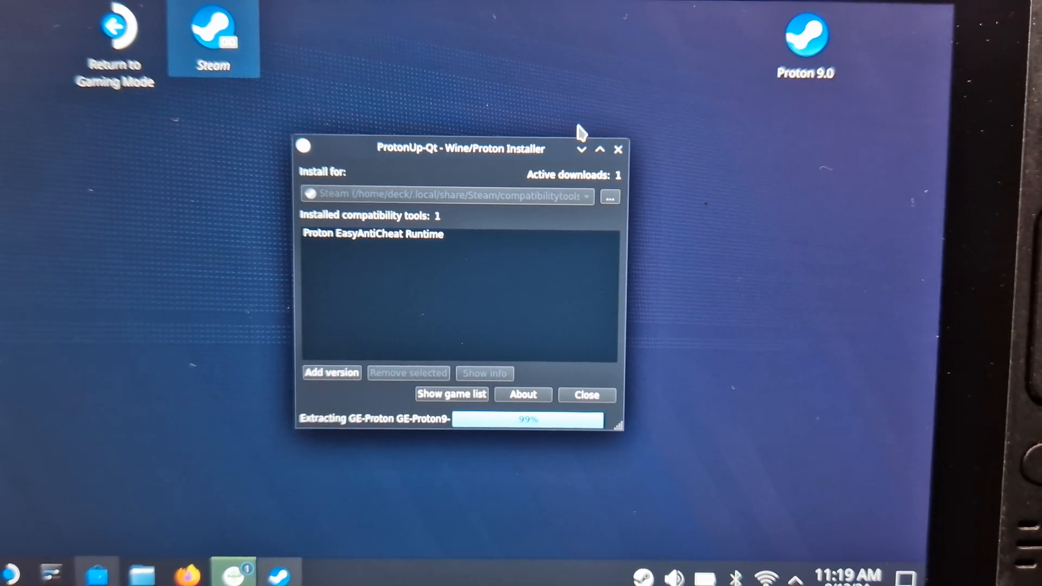
pyautogui.moveTo(519, 352)
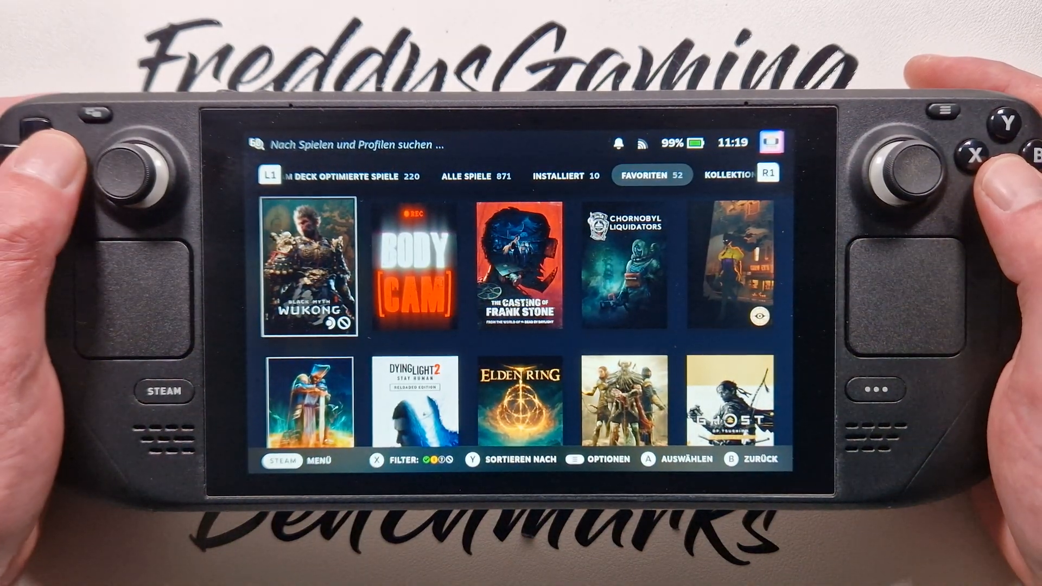
# List Black Myth: Wukong's compatibility tools, with GE-Proton9-13 now at the top
pyautogui.click(564, 176)
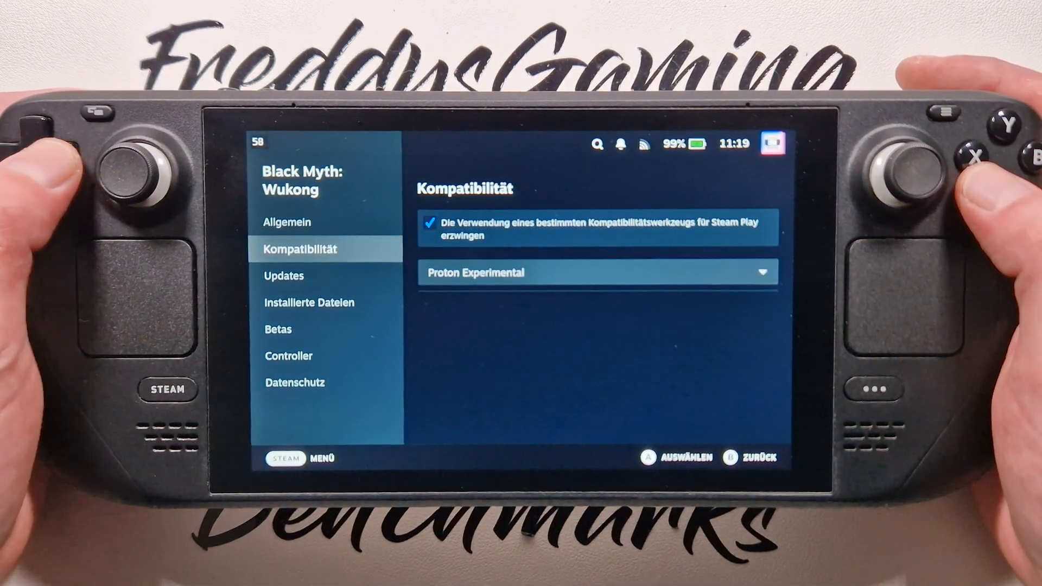
pyautogui.click(595, 273)
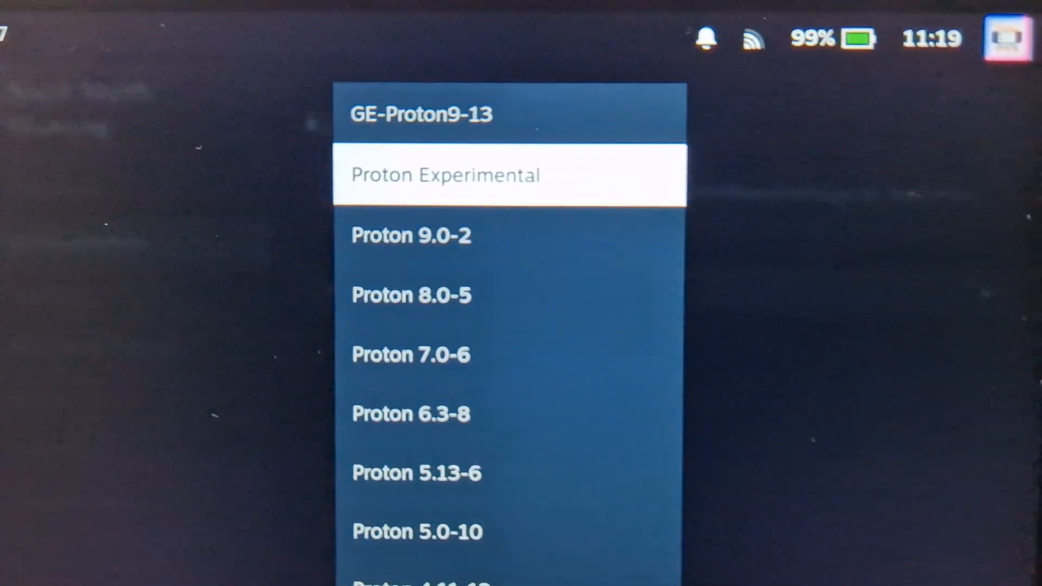